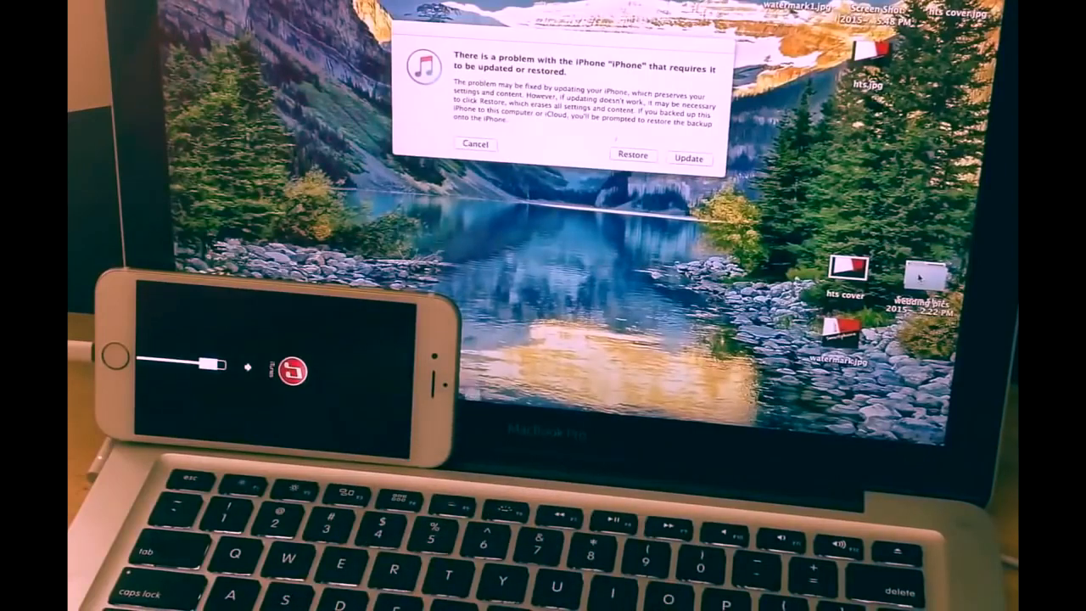
mouse_move(652, 241)
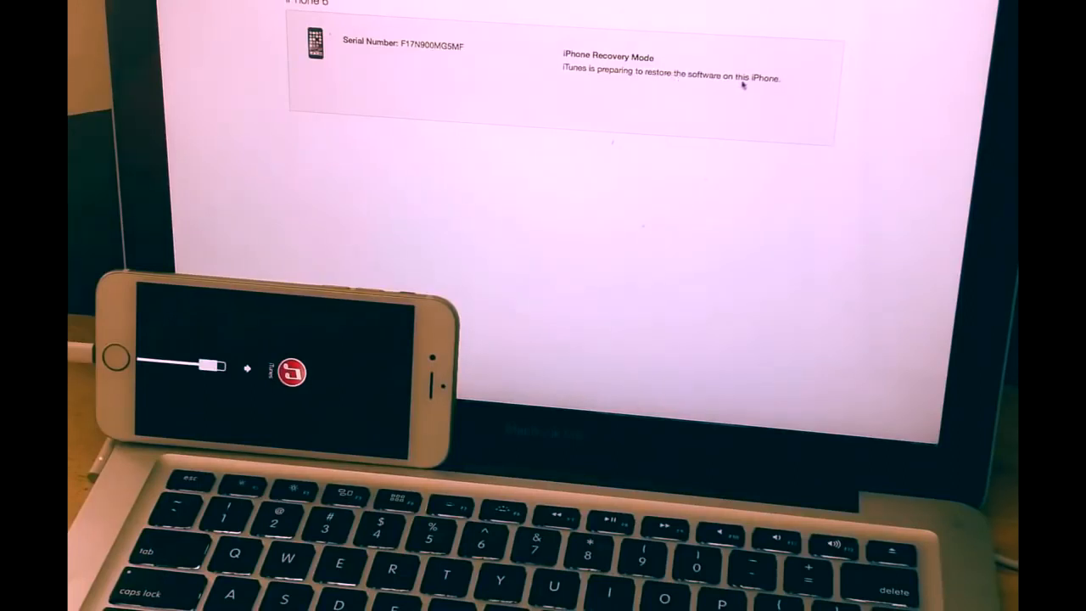
mouse_move(624, 27)
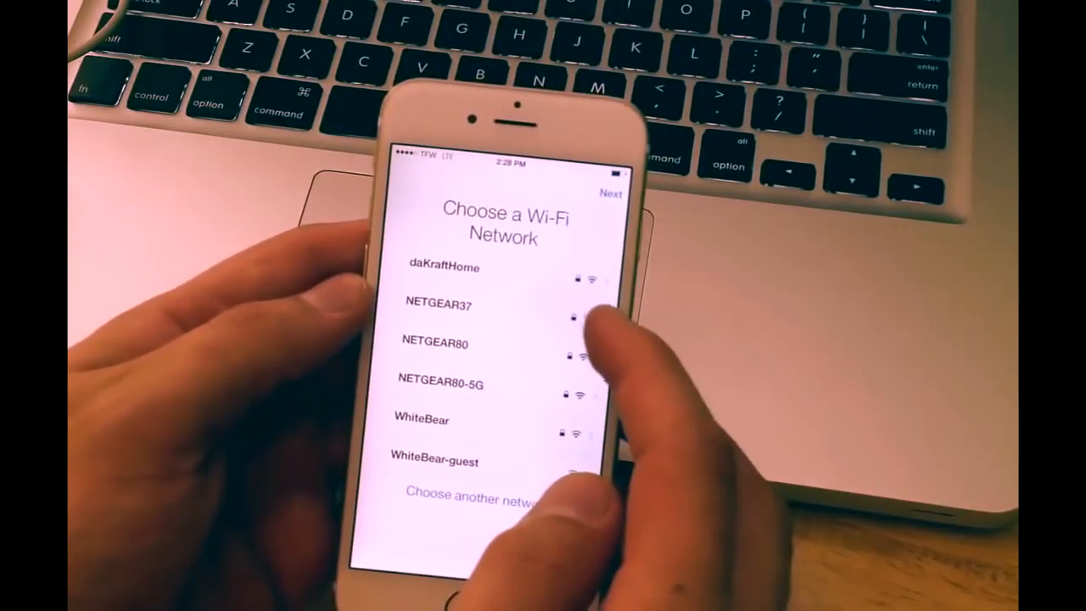
Step: Join the chosen Wi-Fi network with its password, then skip and decline Apple ID sign-in
left_click(434, 343)
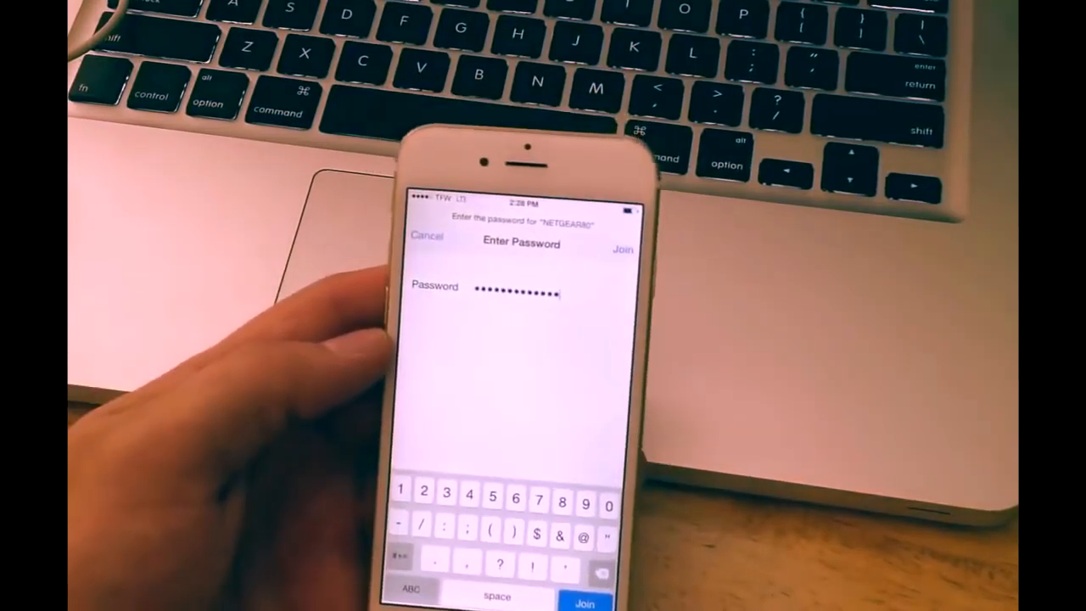
left_click(584, 600)
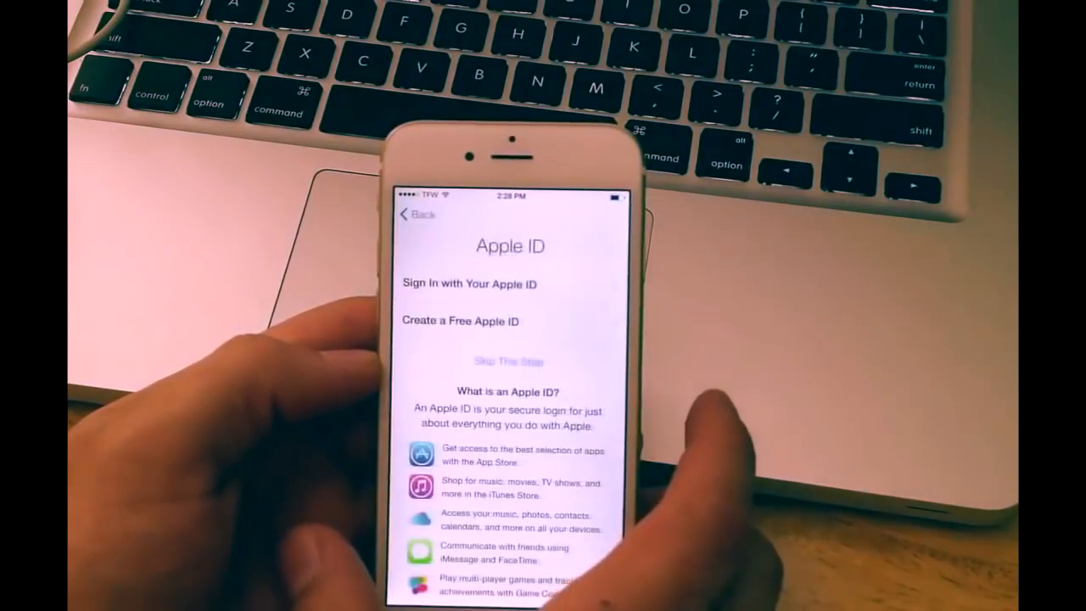
left_click(509, 361)
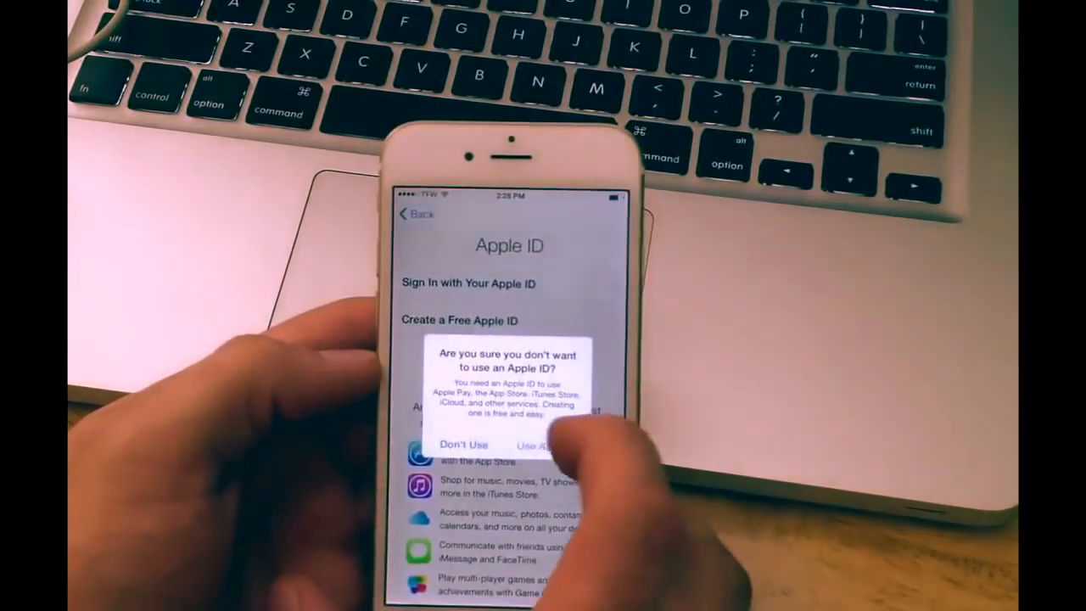
left_click(465, 444)
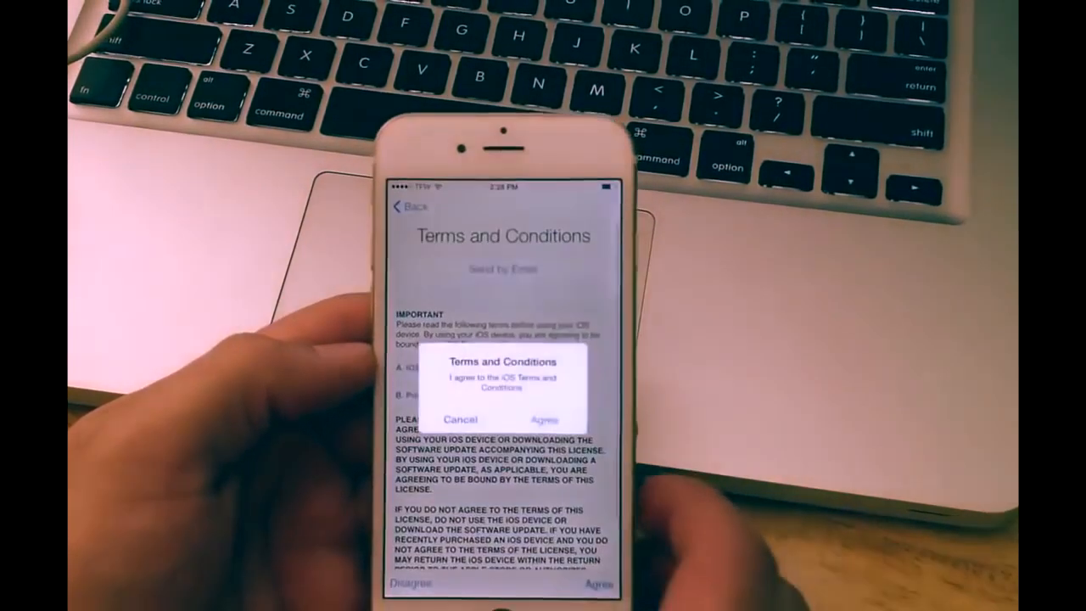
Step: Agree to the terms, postpone Touch ID, continue without a passcode, and preview Zoomed display
left_click(543, 419)
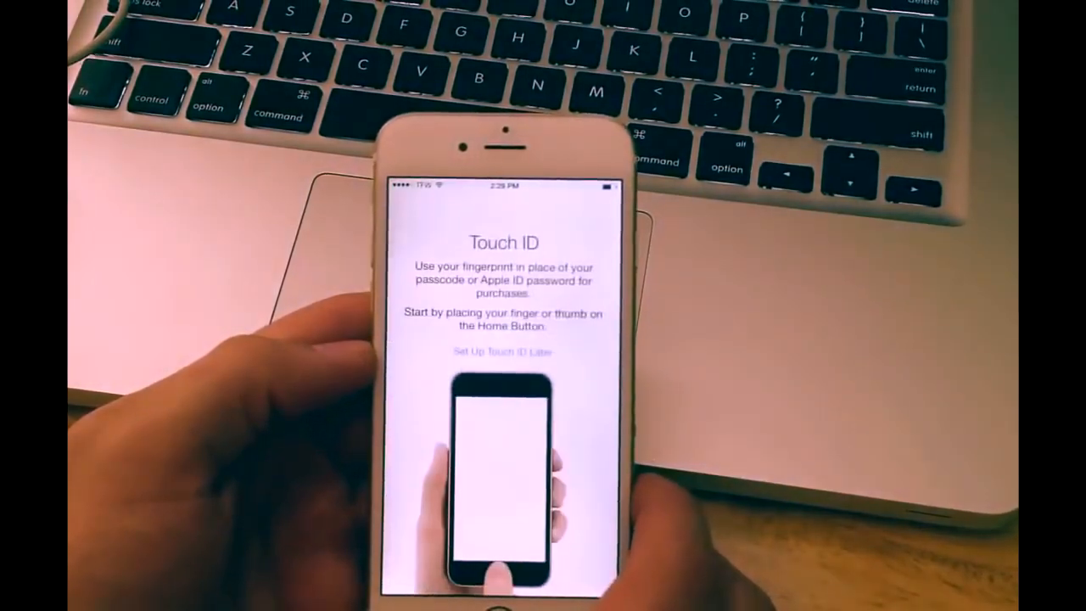
left_click(502, 352)
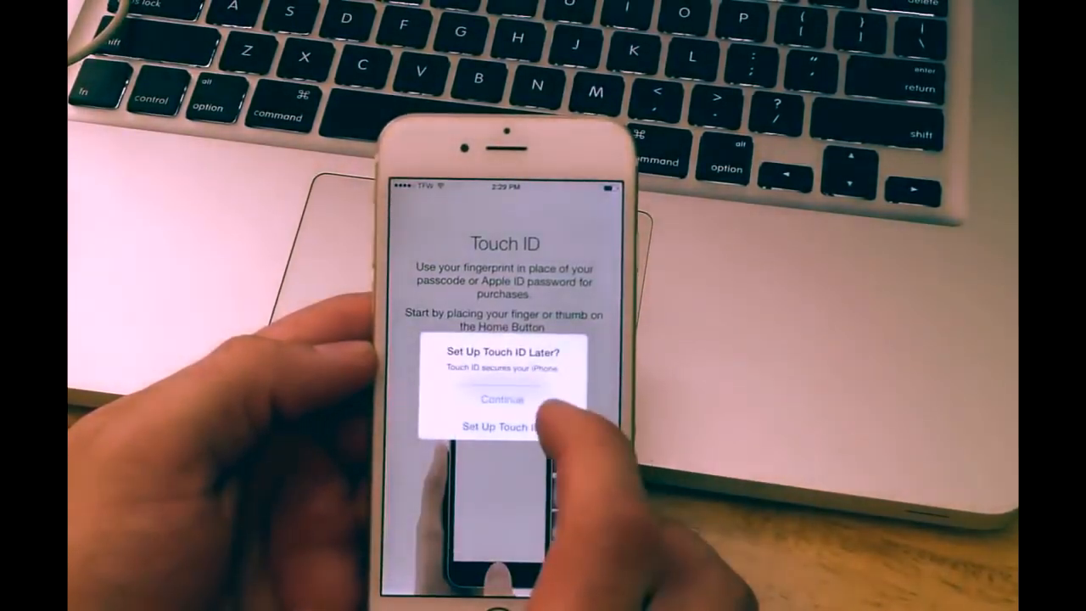
left_click(502, 399)
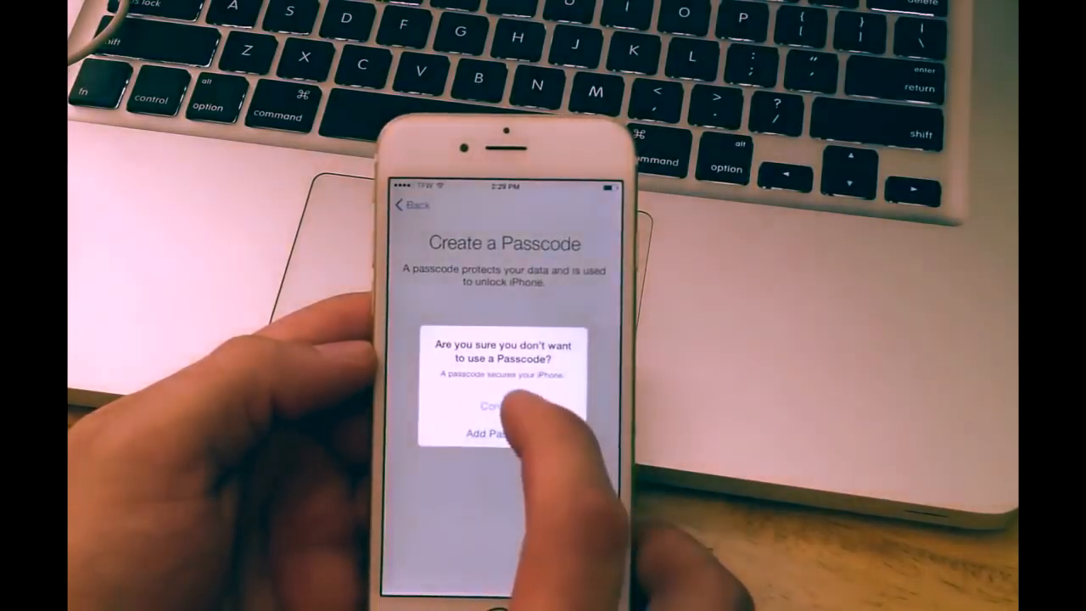
left_click(500, 406)
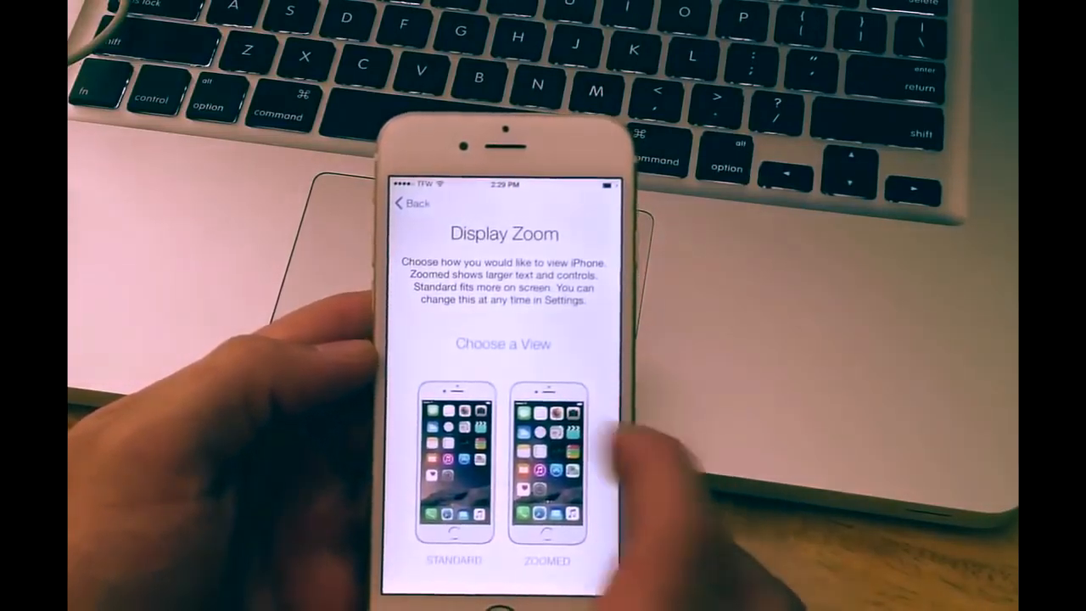
left_click(546, 461)
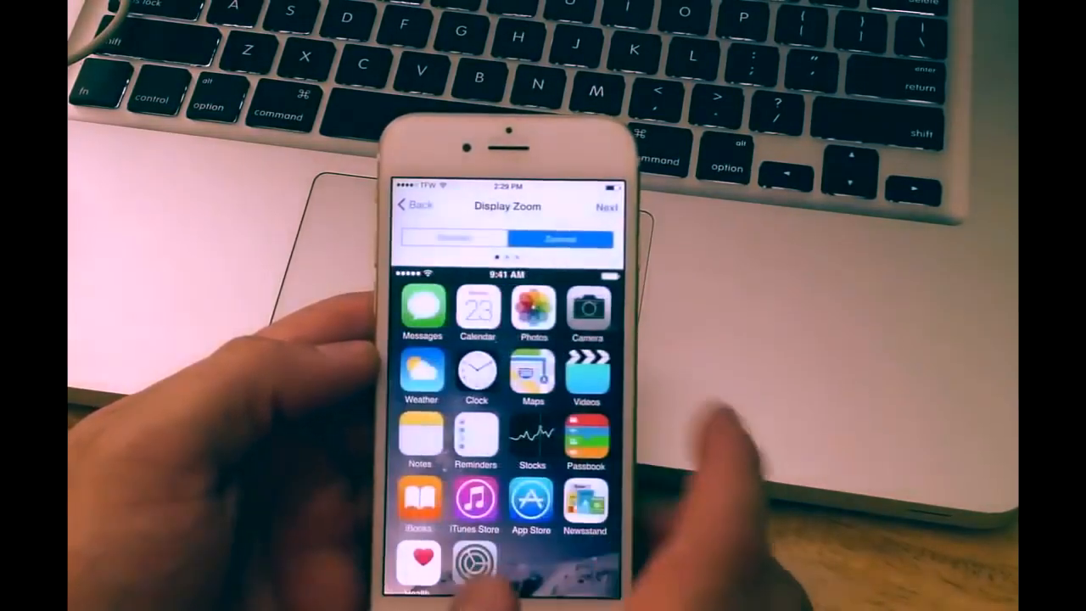